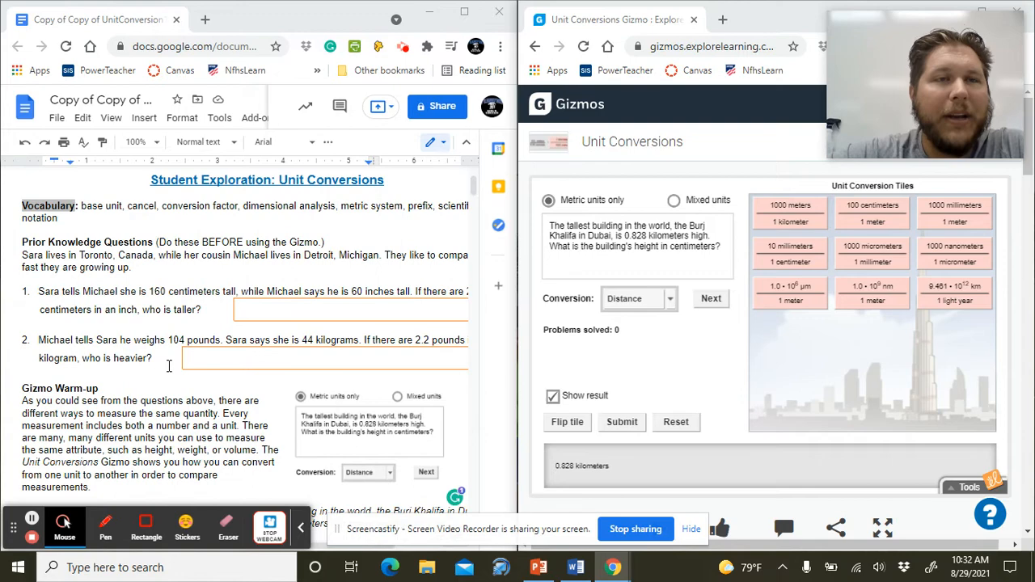
Step: Scroll the Unit Conversions worksheet down to the Gizmo Warm-up questions
scroll(down, 3)
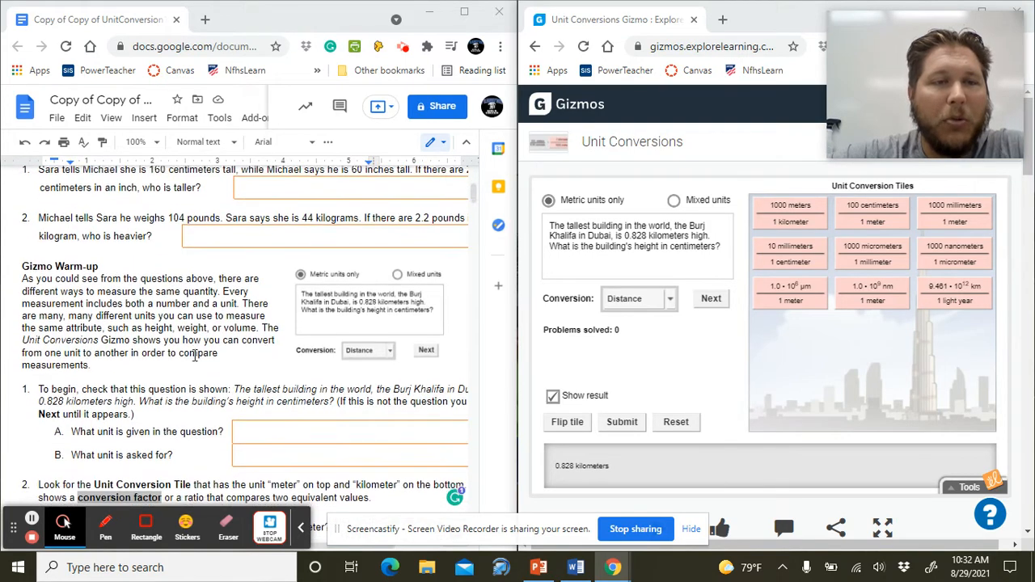
scroll(down, 3)
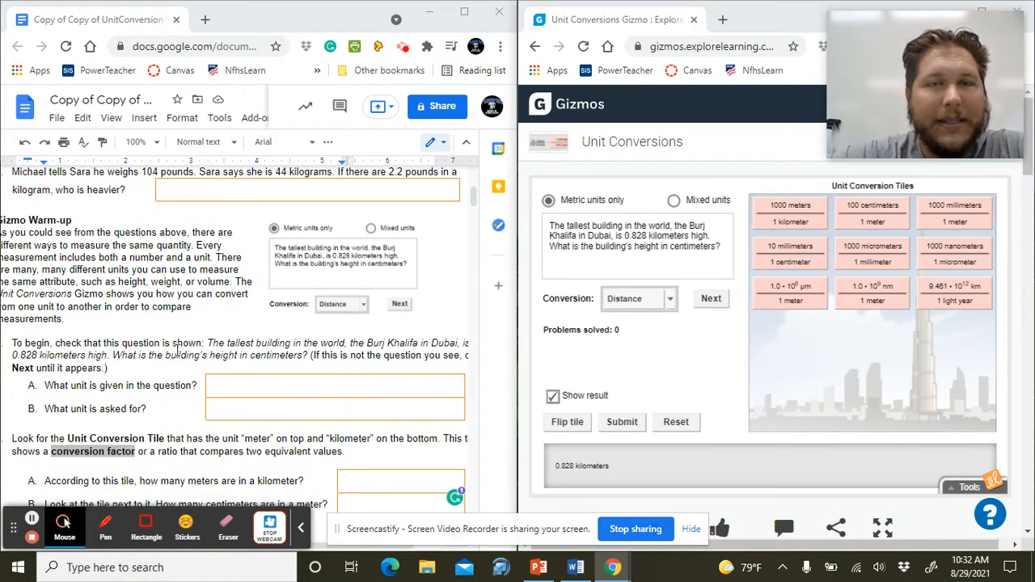
mouse_move(694, 266)
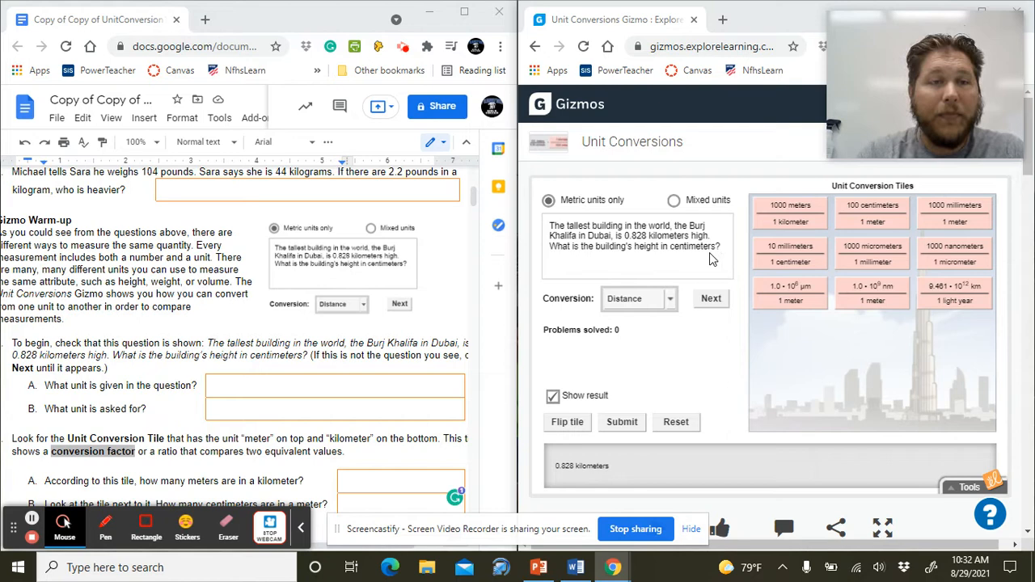
mouse_move(679, 302)
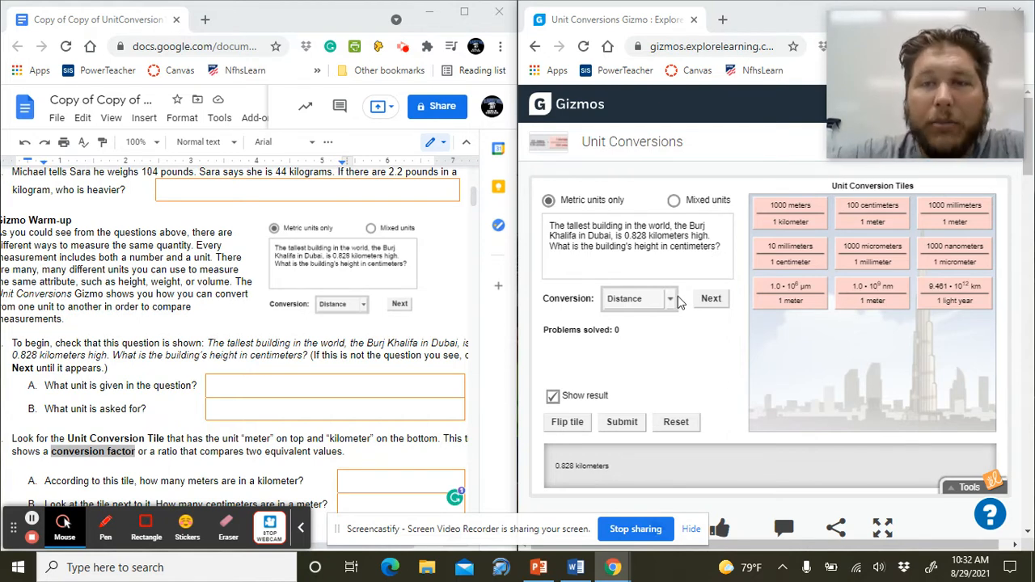
click(669, 297)
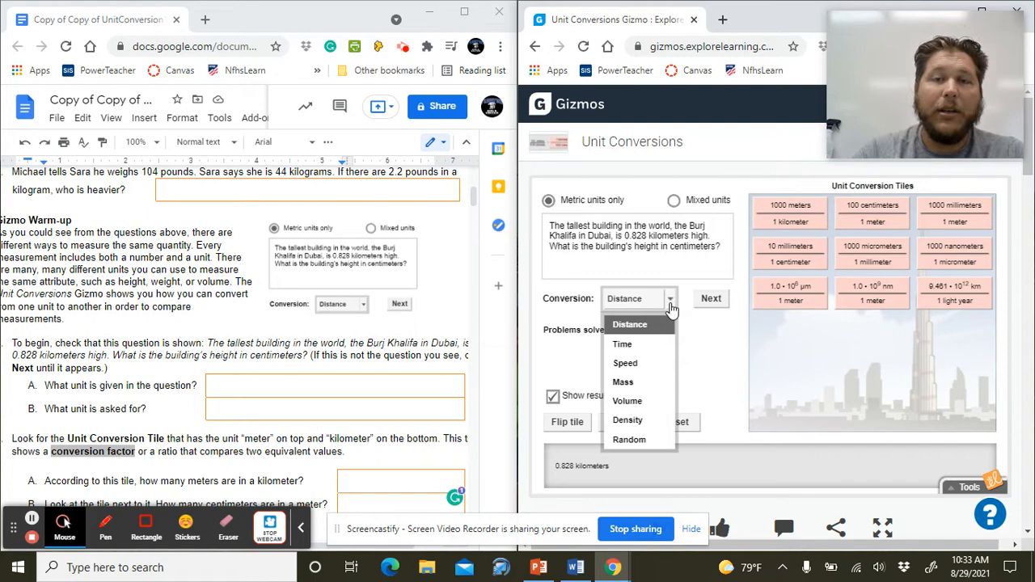
mouse_move(629, 439)
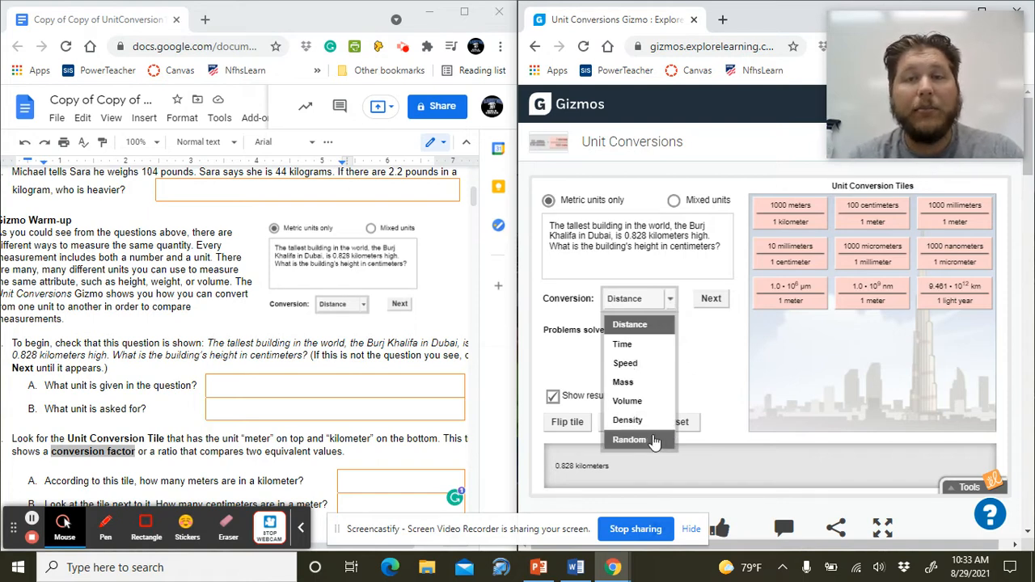
mouse_move(647, 362)
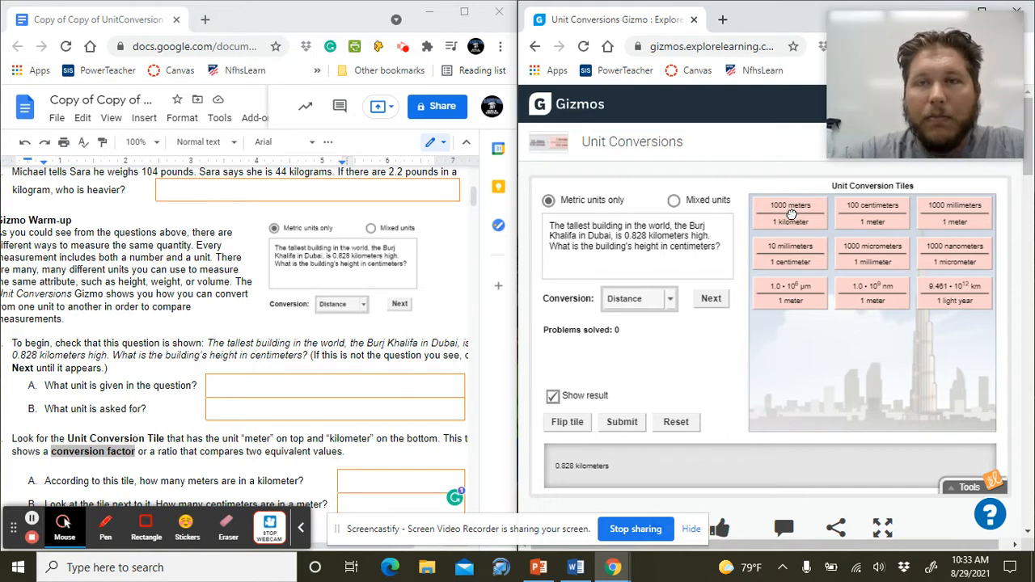
Step: Place the 1000 meters / 1 kilometer tile beside 0.828 kilometers so it becomes 828 meters
drag(789, 214, 571, 359)
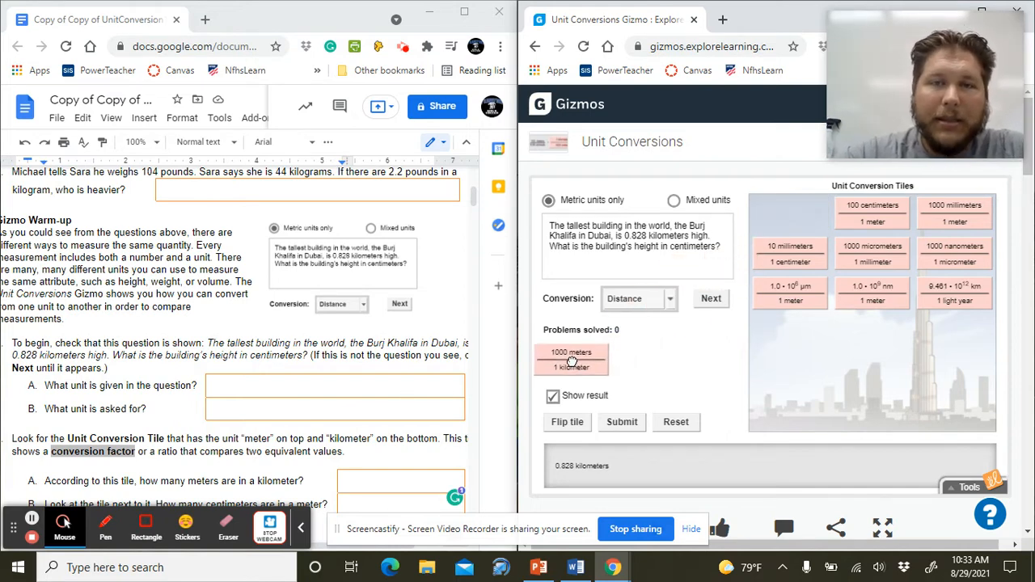
drag(571, 359, 789, 213)
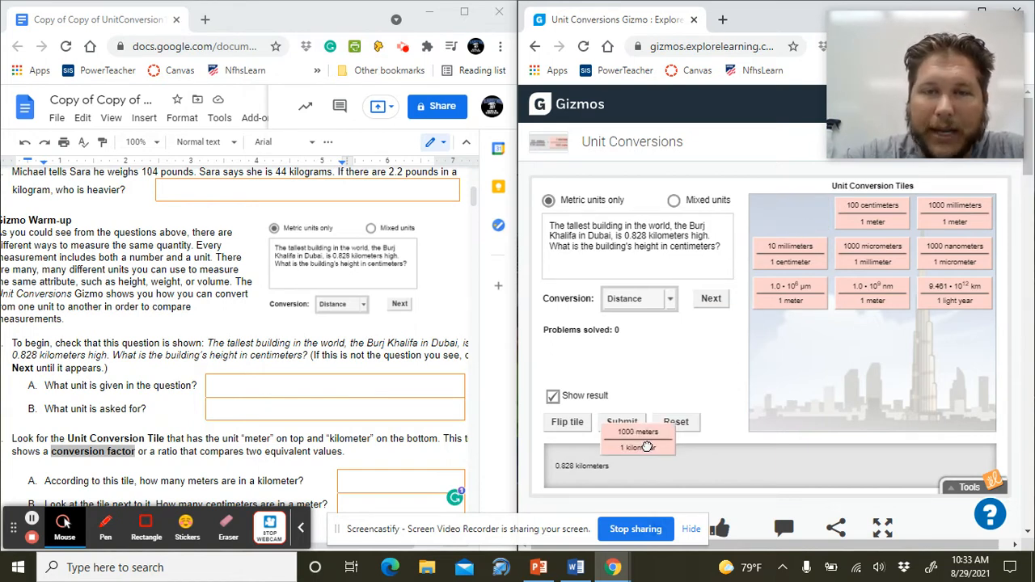
drag(637, 440, 655, 466)
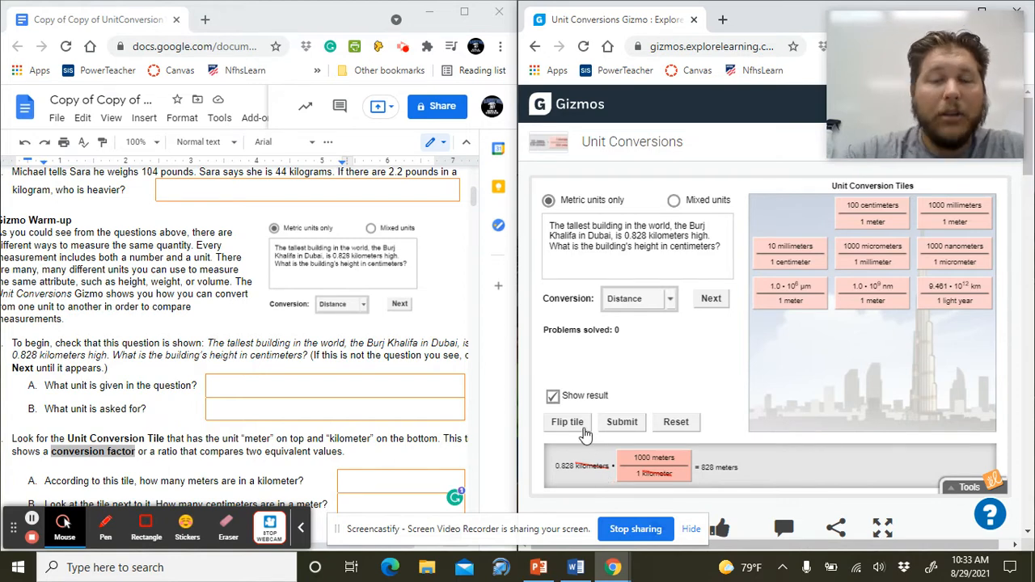
click(566, 421)
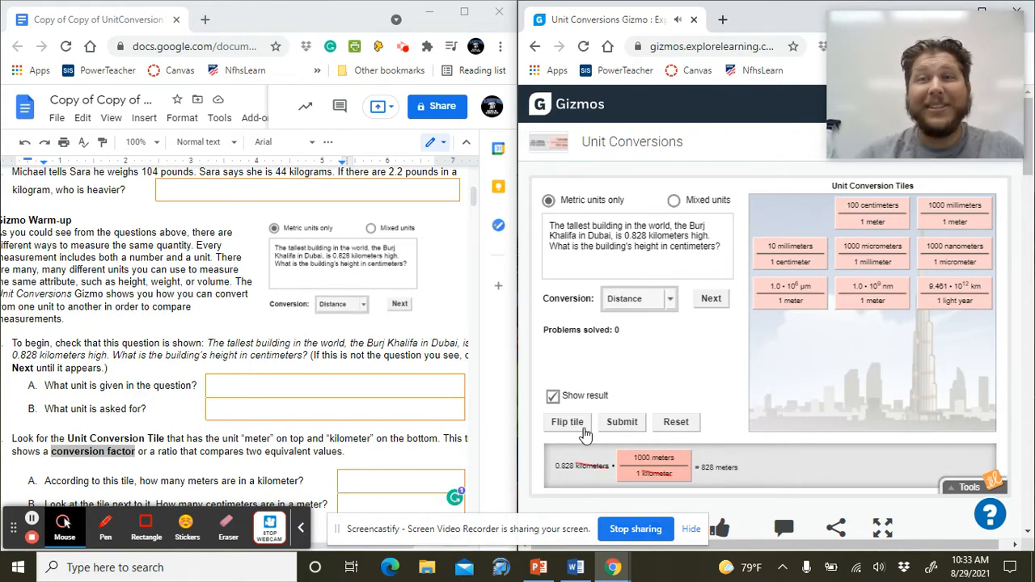
mouse_move(834, 216)
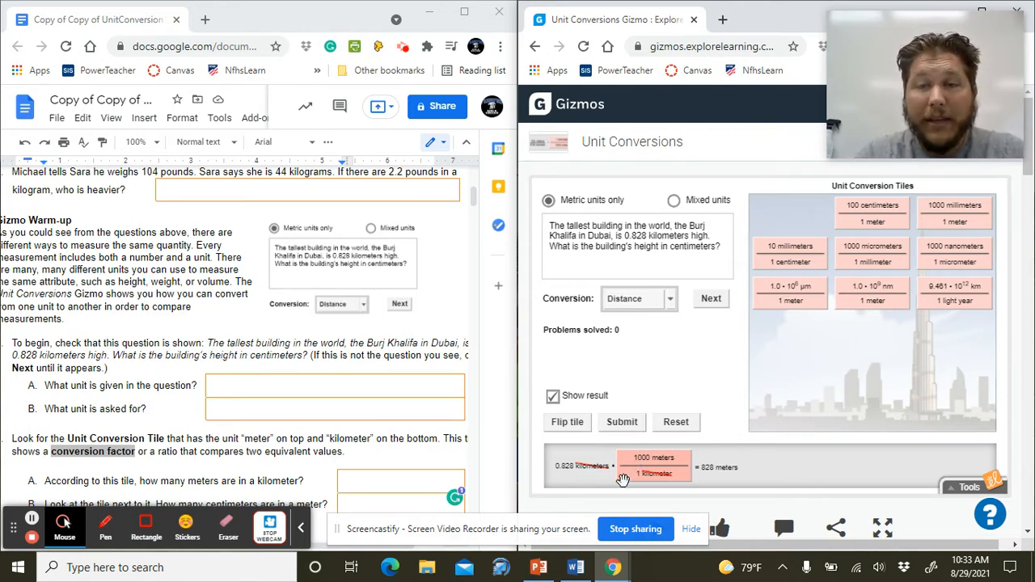
mouse_move(673, 469)
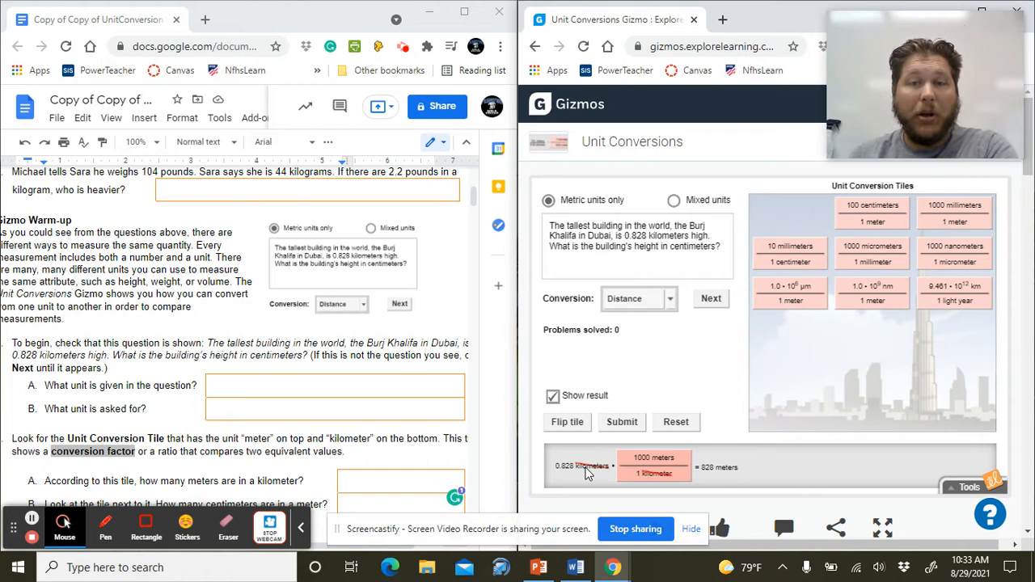
mouse_move(686, 456)
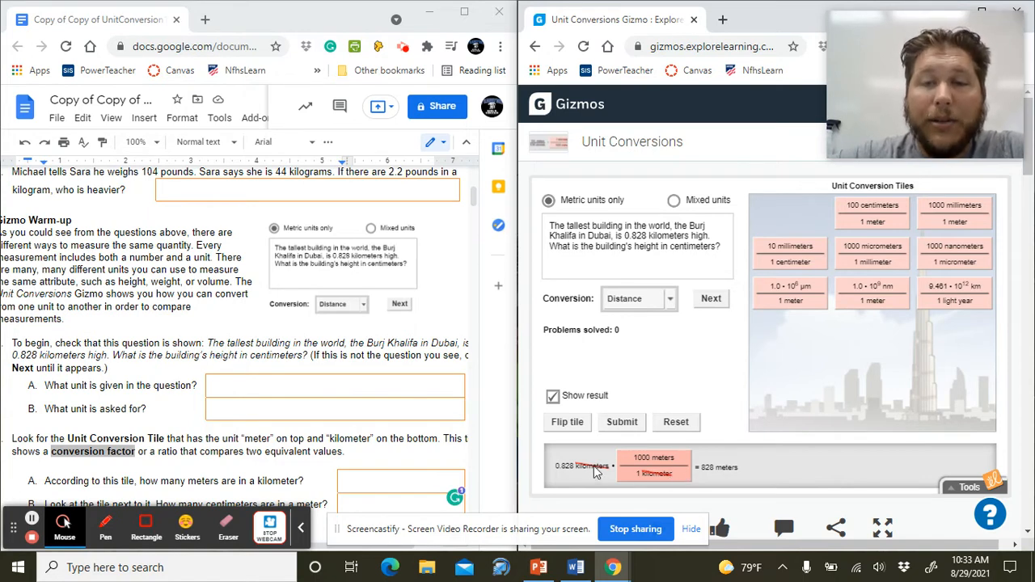
mouse_move(678, 456)
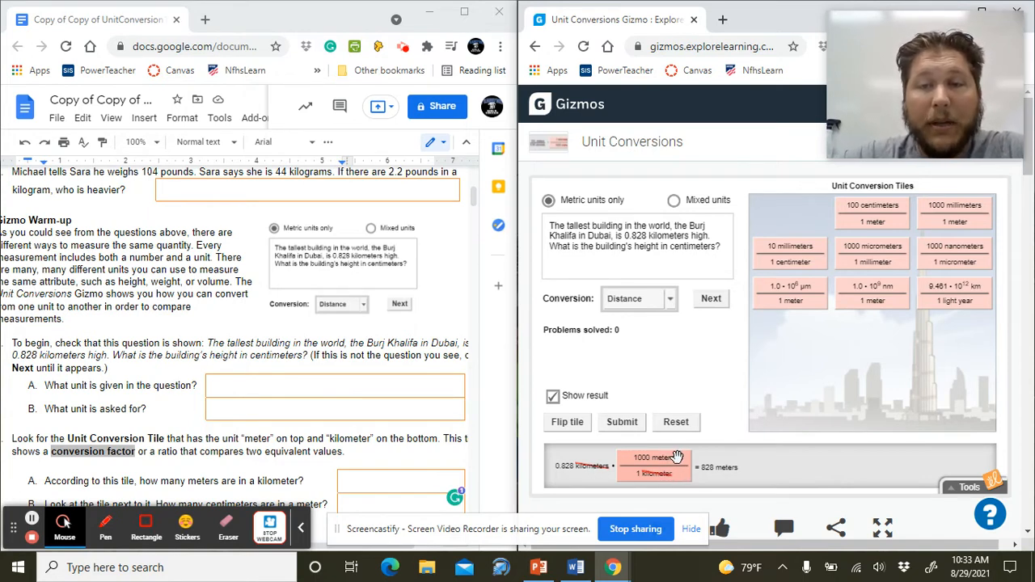
mouse_move(720, 482)
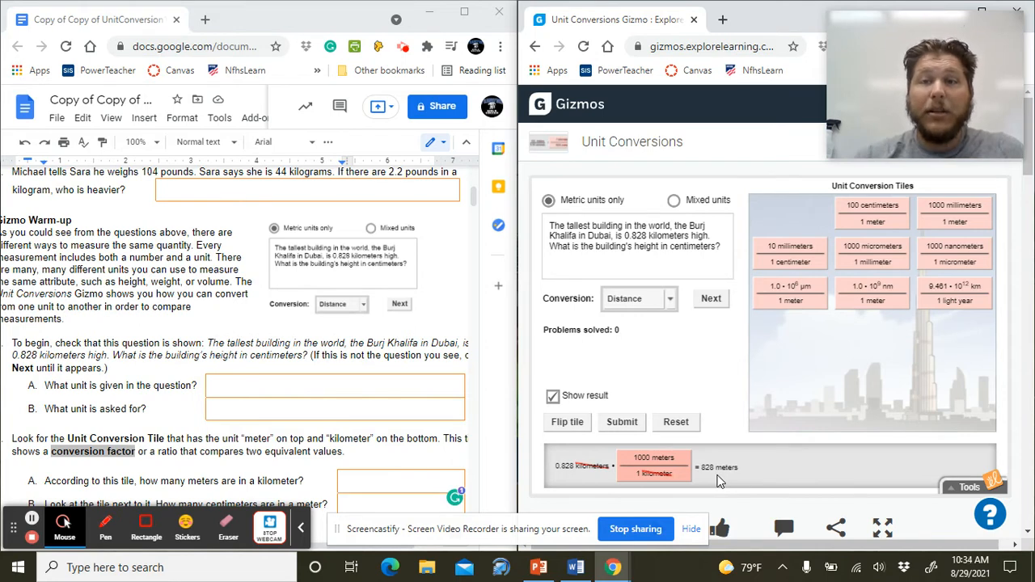
mouse_move(902, 230)
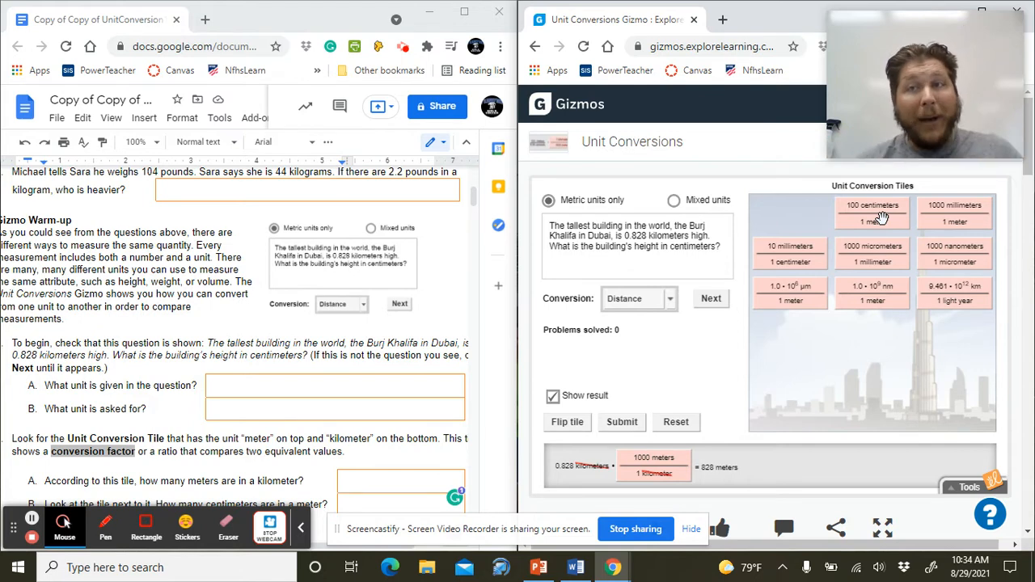
Step: Add the 100 centimeters / 1 meter tile to reach 82,800 centimeters and submit it as correct
drag(872, 211, 756, 431)
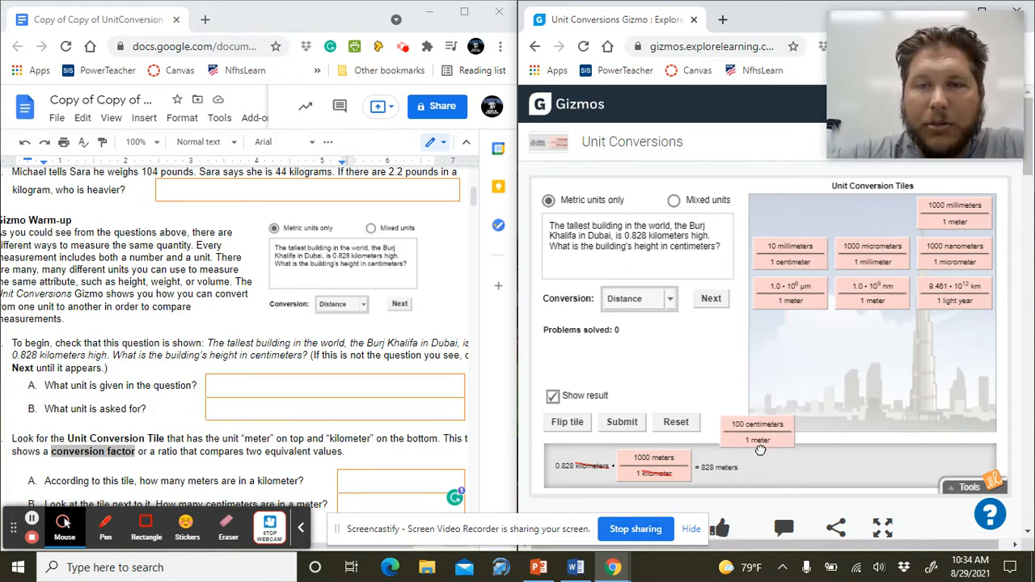
drag(756, 434, 734, 466)
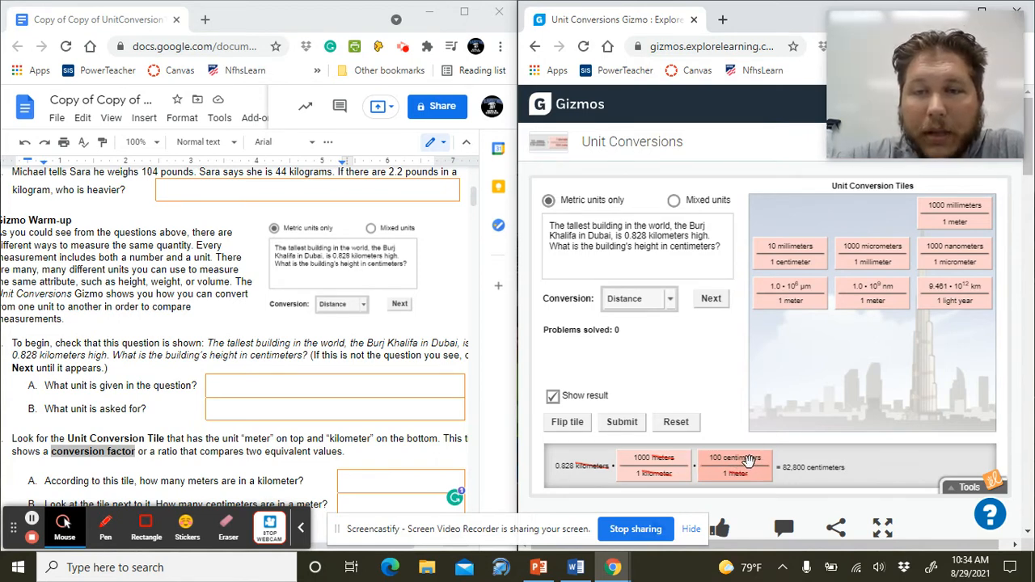
mouse_move(793, 478)
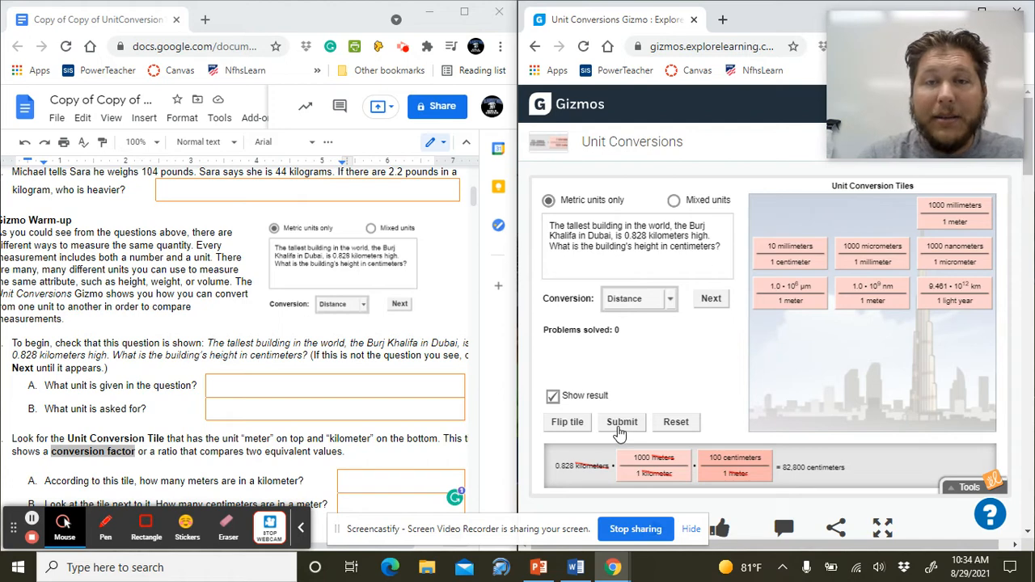
click(621, 420)
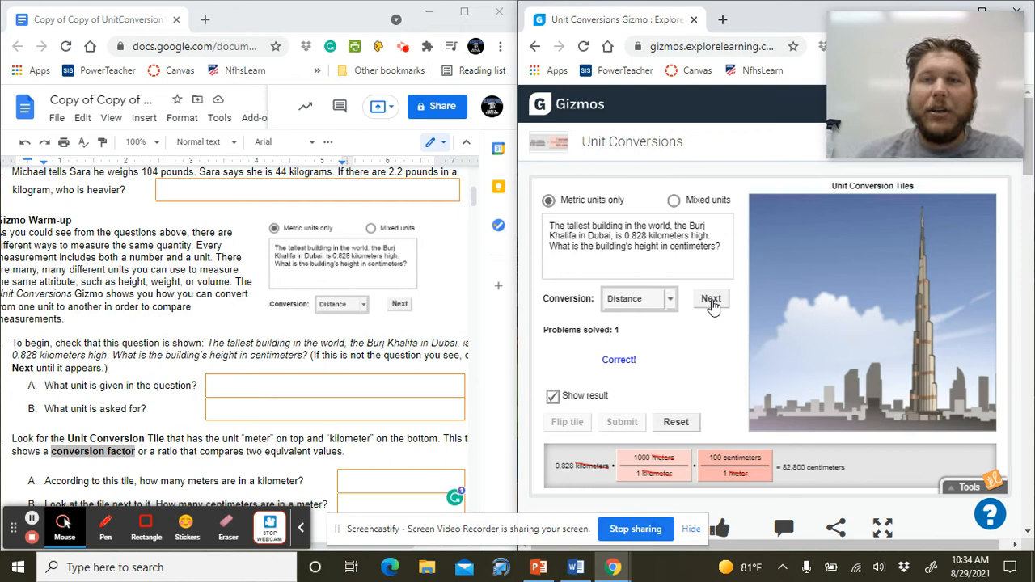
Step: Advance to the 121-micrometer egg cell problem and scroll the worksheet to Activity A
click(711, 297)
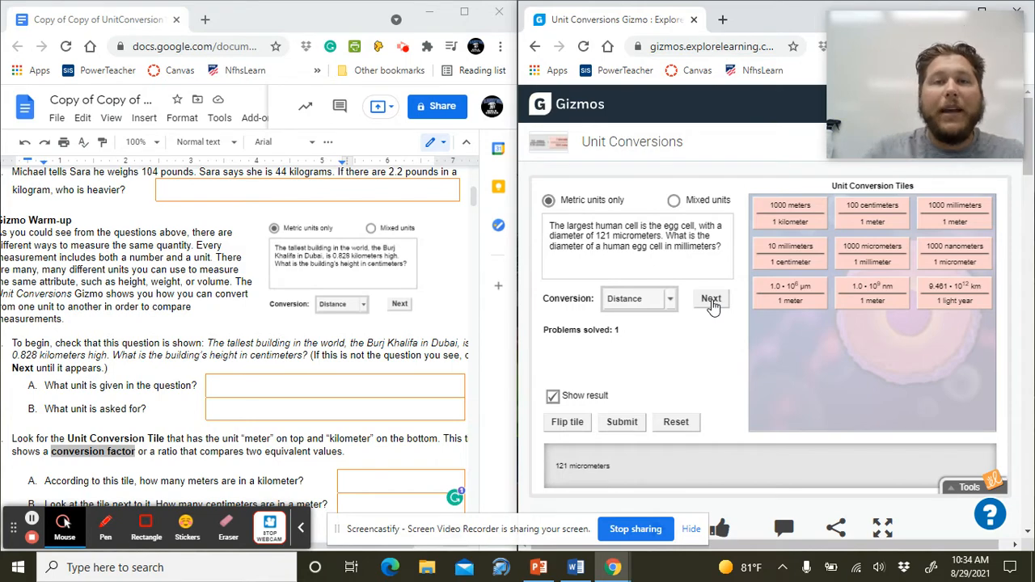
scroll(down, 3)
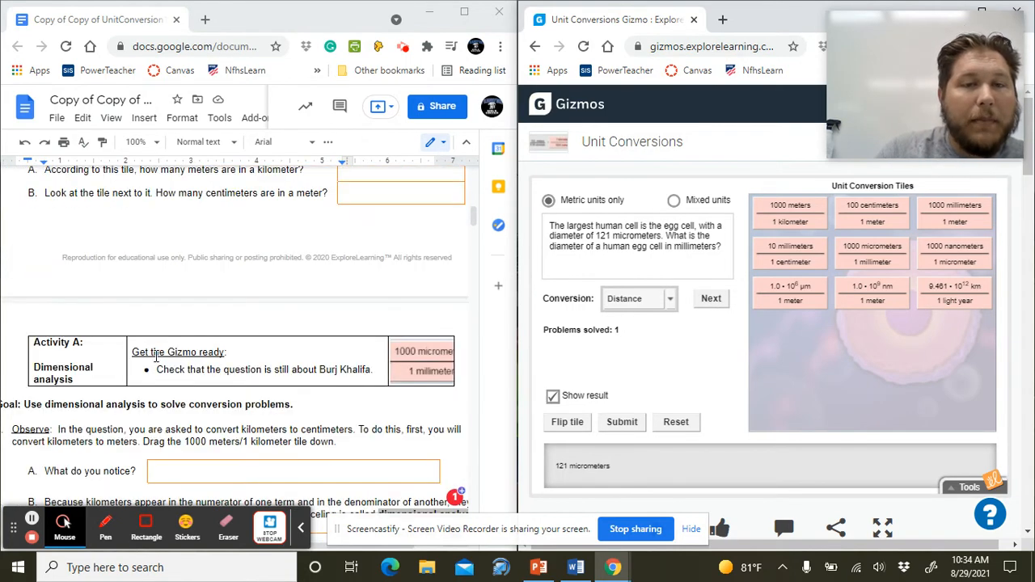
scroll(down, 3)
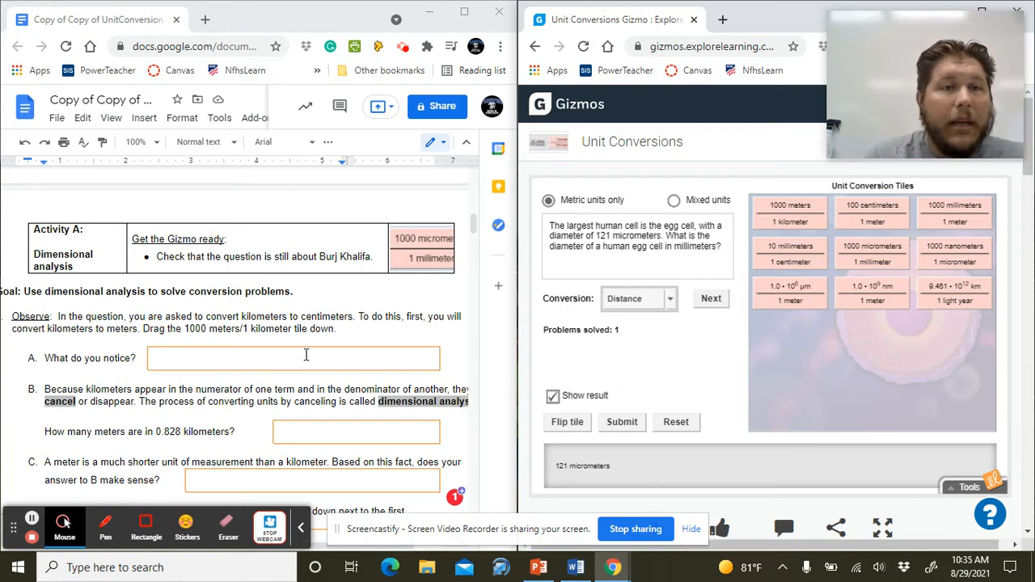
Step: Scroll the worksheet down to the Identify questions on the Burj Khalifa's height in centimeters
scroll(down, 3)
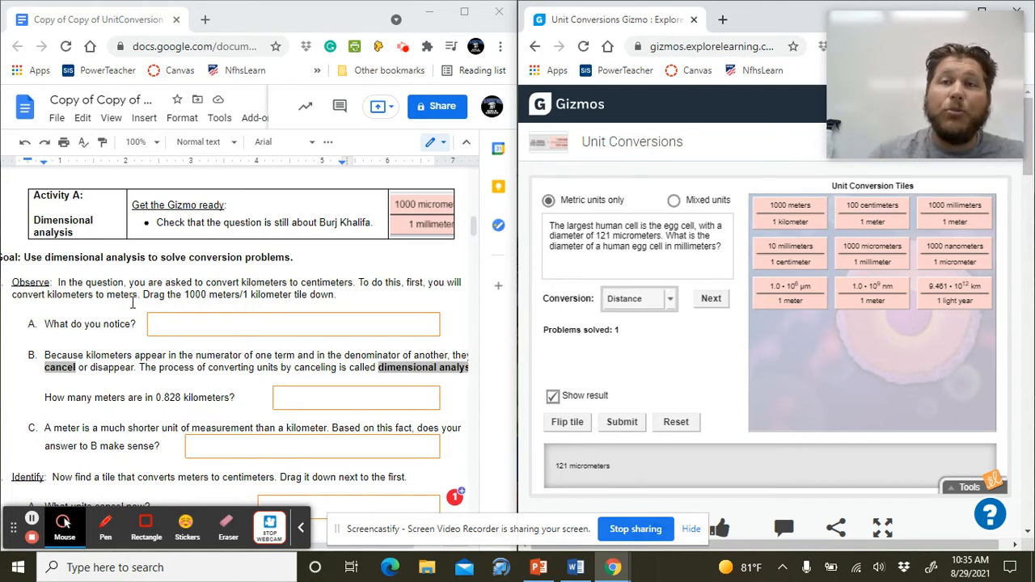
mouse_move(689, 430)
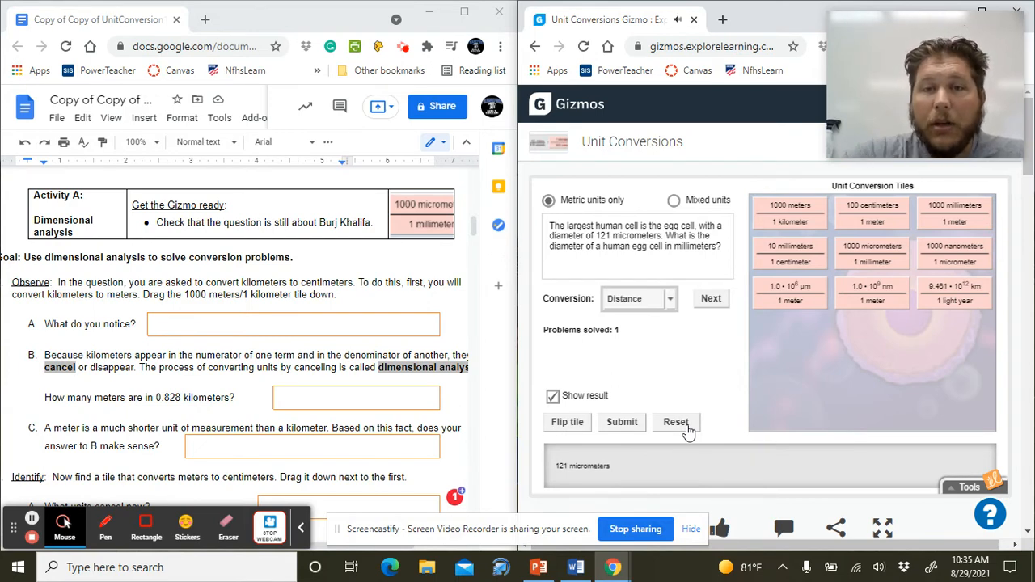
scroll(down, 3)
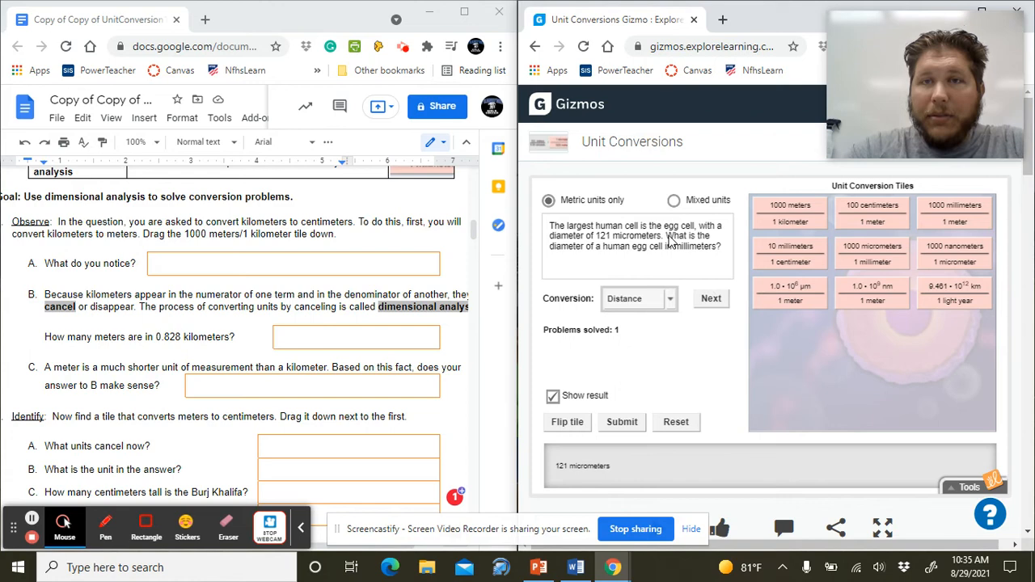
drag(789, 213, 655, 466)
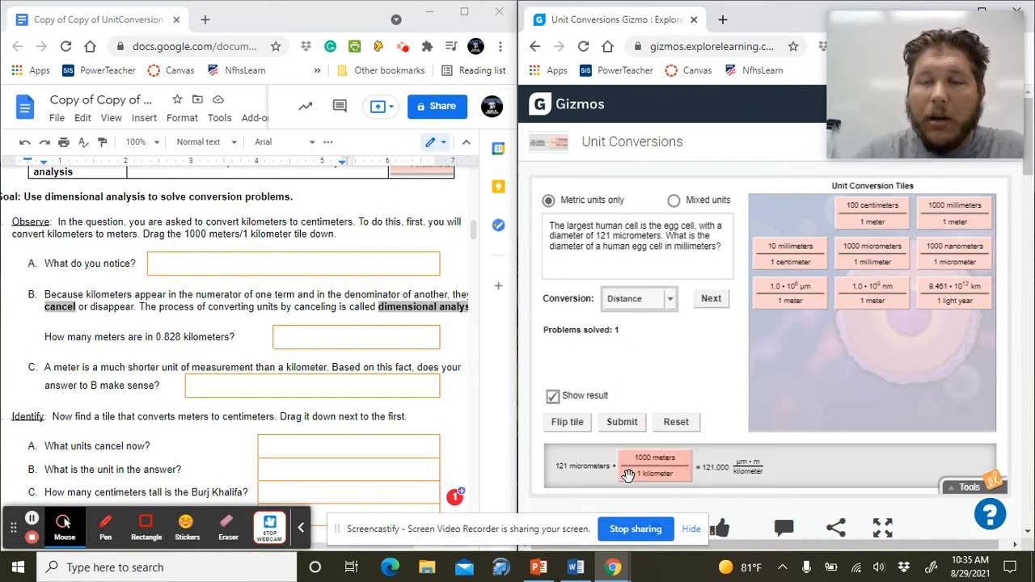
drag(655, 465, 790, 213)
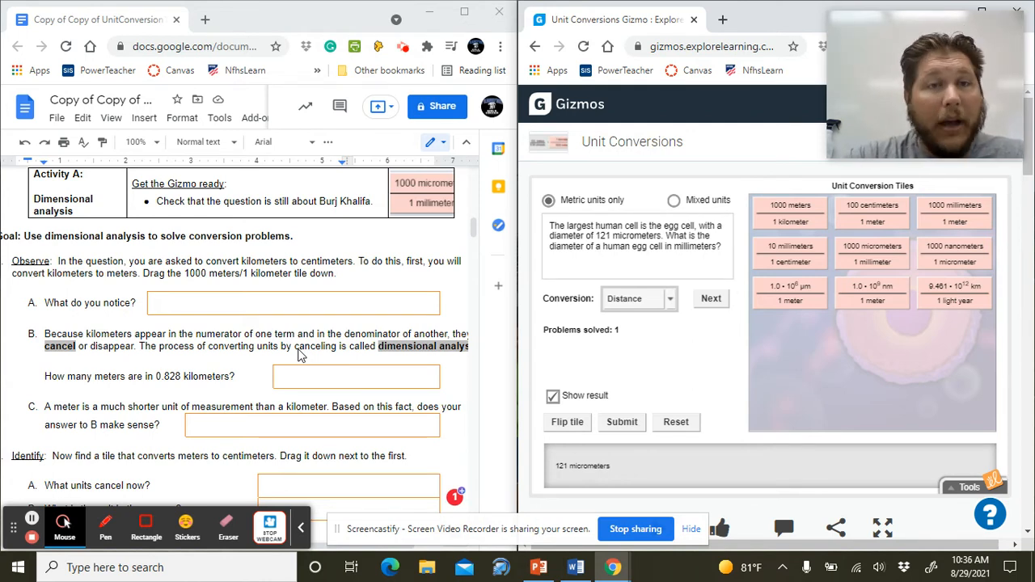
Step: Scroll the worksheet to the Practice problems and switch off Show result in the Gizmo
scroll(down, 3)
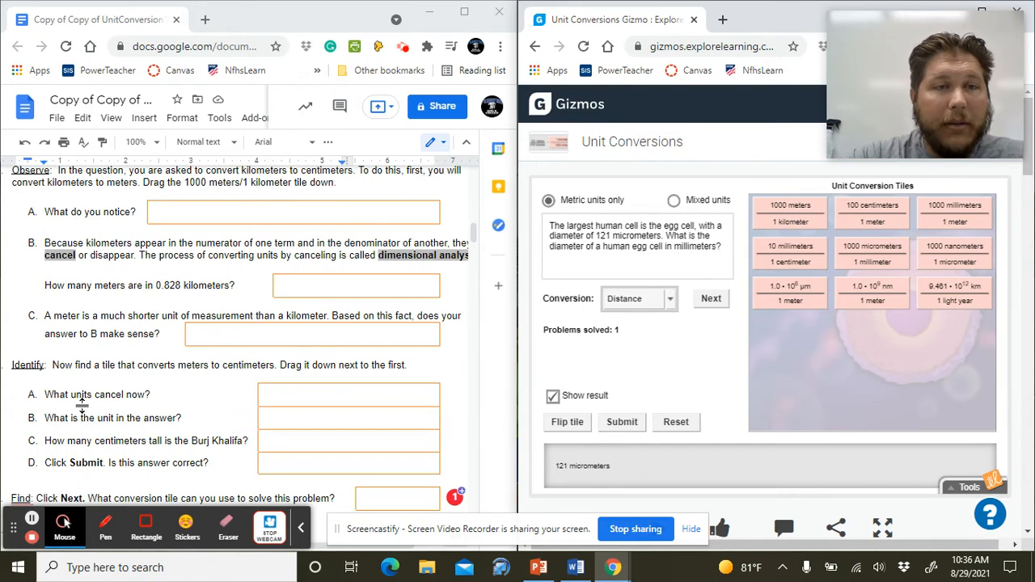
mouse_move(193, 362)
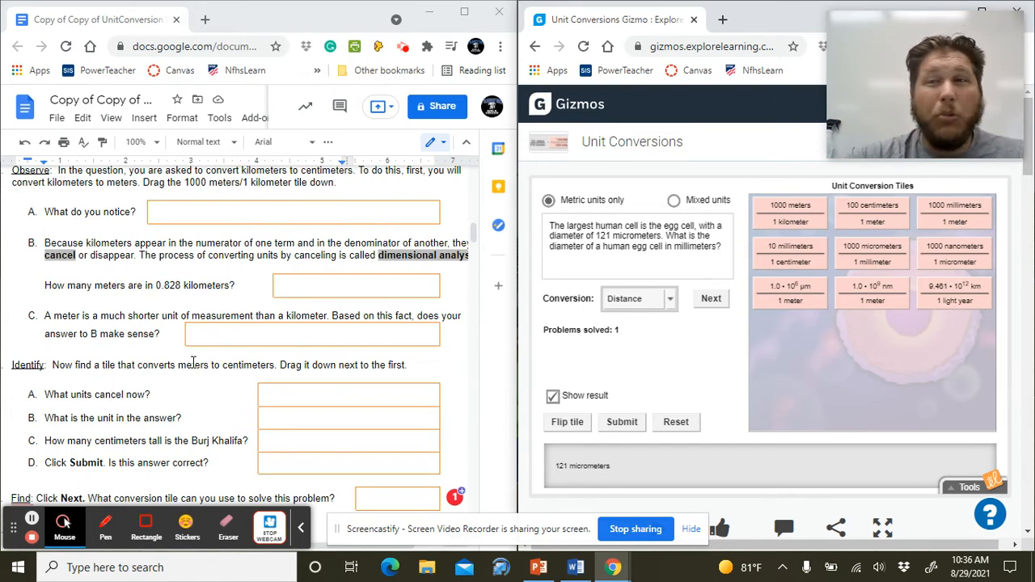
scroll(down, 3)
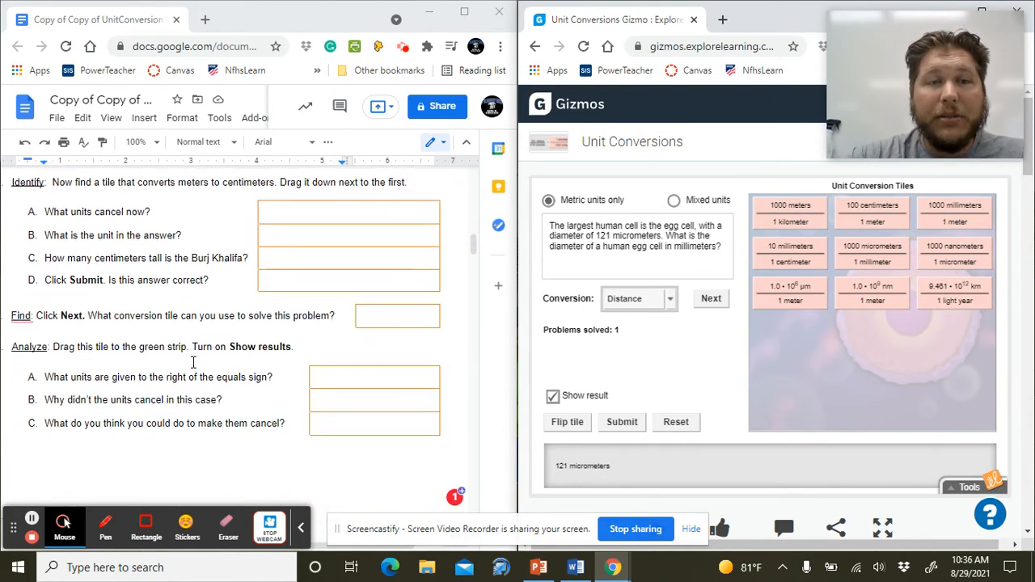
scroll(down, 3)
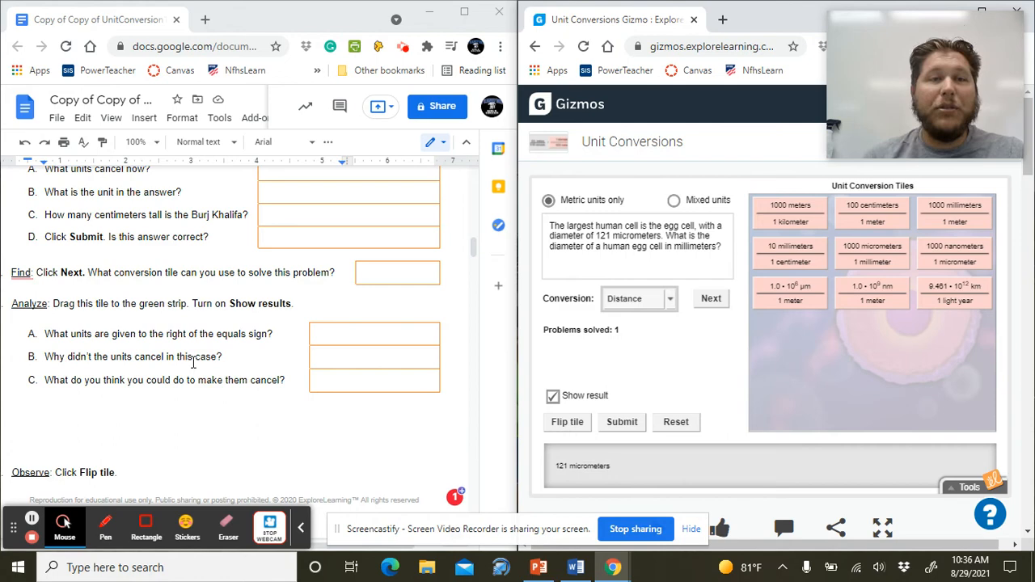
scroll(down, 3)
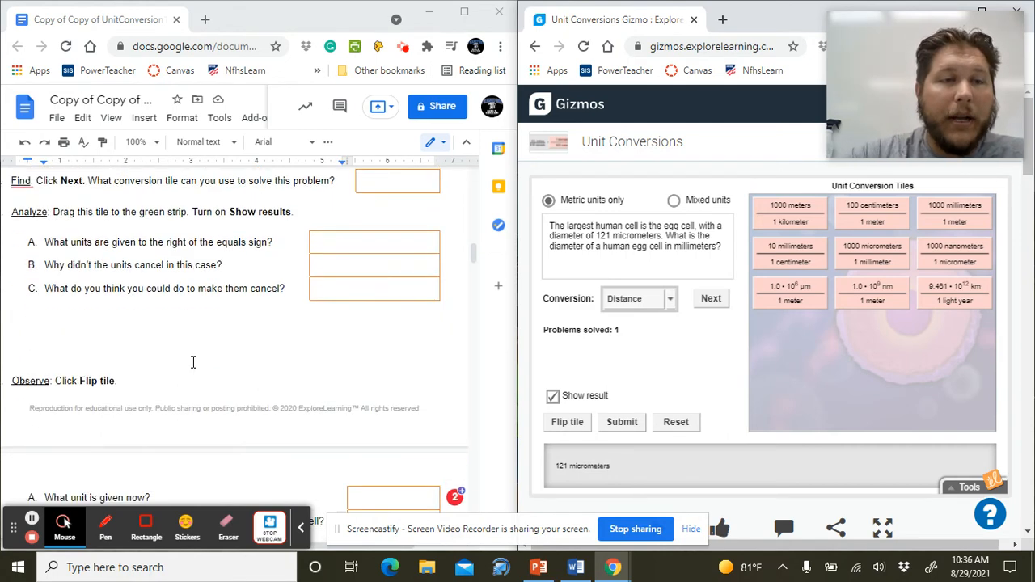
scroll(down, 3)
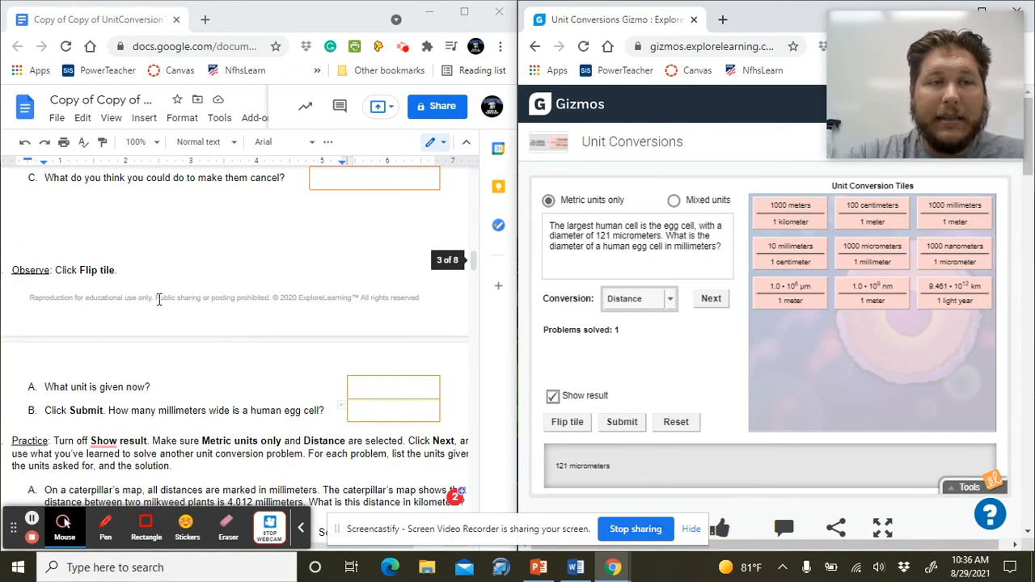
scroll(down, 3)
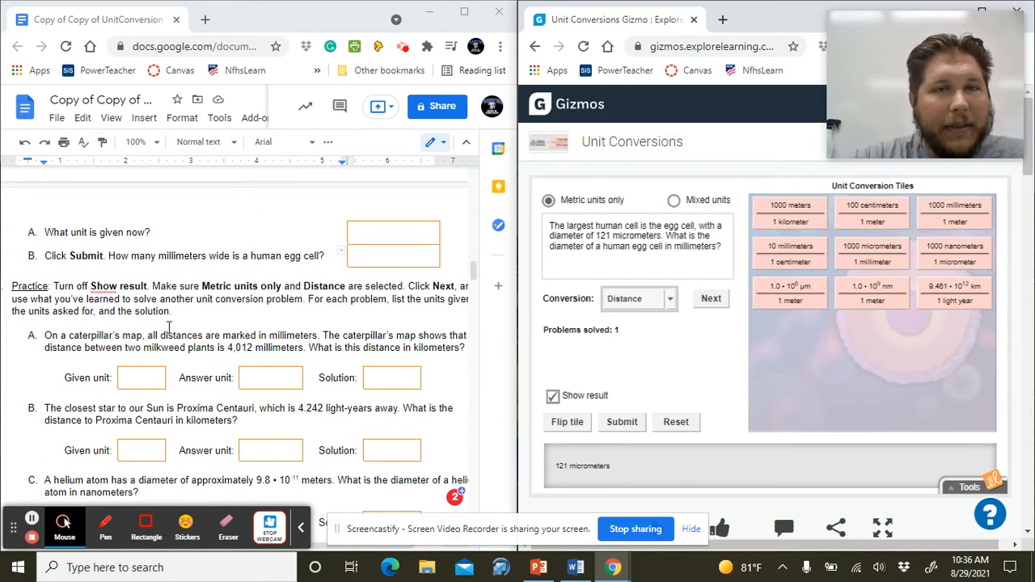
click(553, 394)
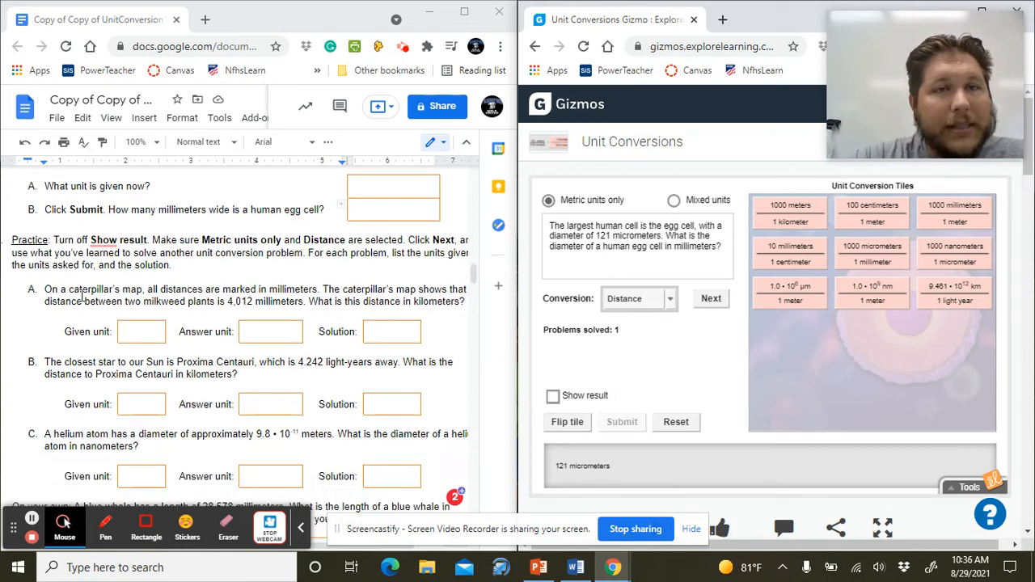
Step: Load the caterpillar-map problem with 4,012 millimeters to convert into kilometers
scroll(down, 3)
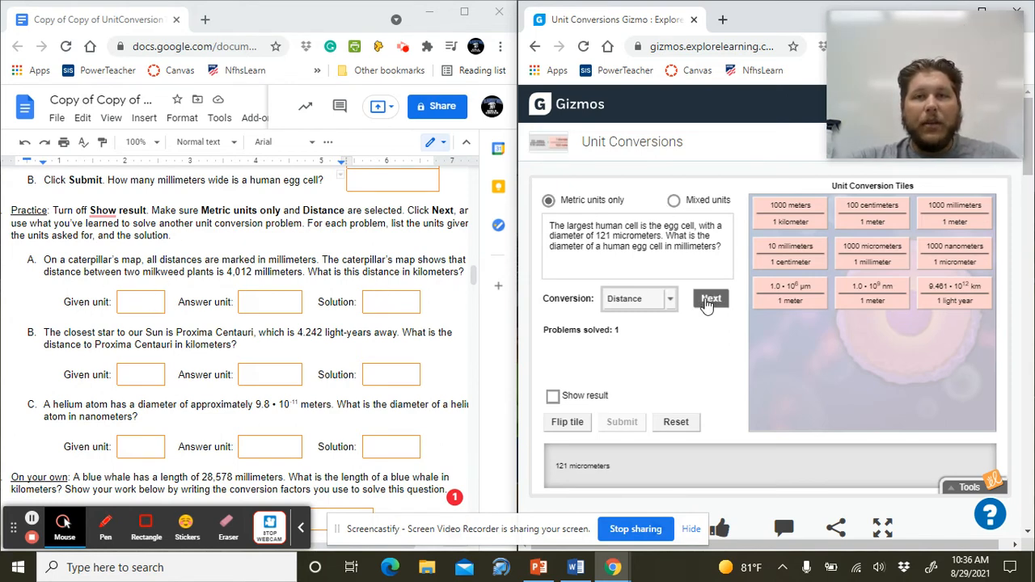
click(709, 298)
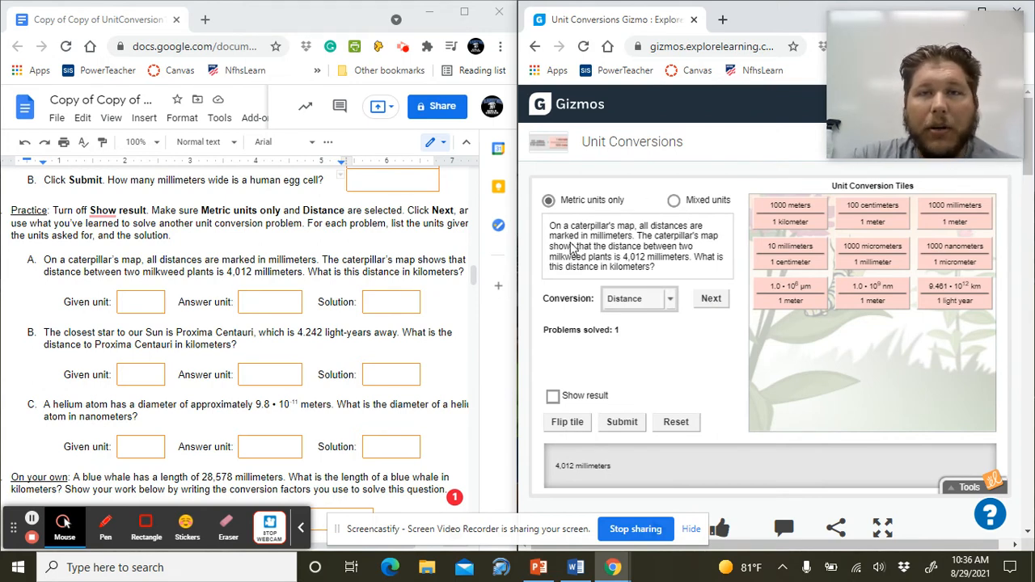
mouse_move(579, 414)
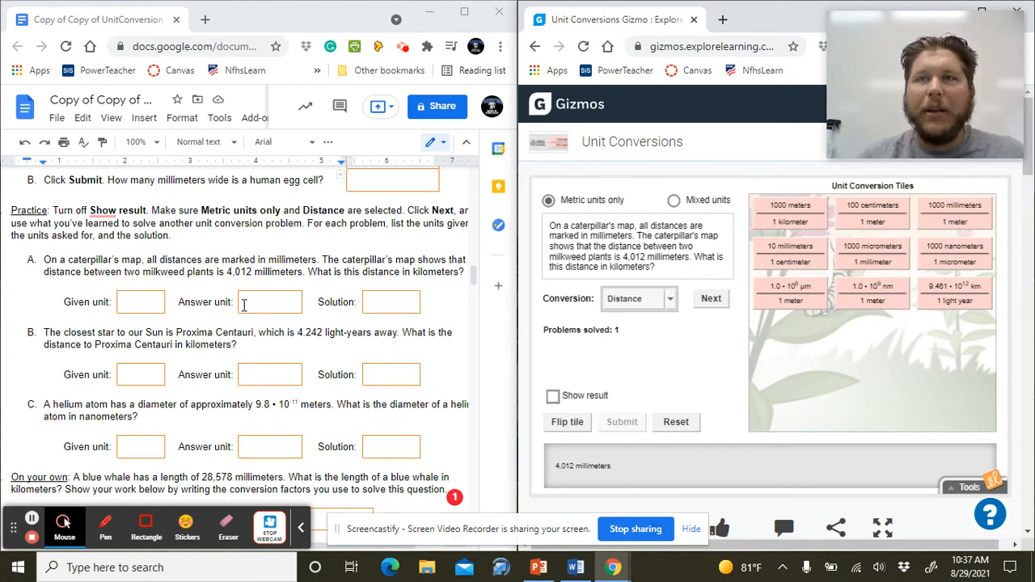
scroll(down, 3)
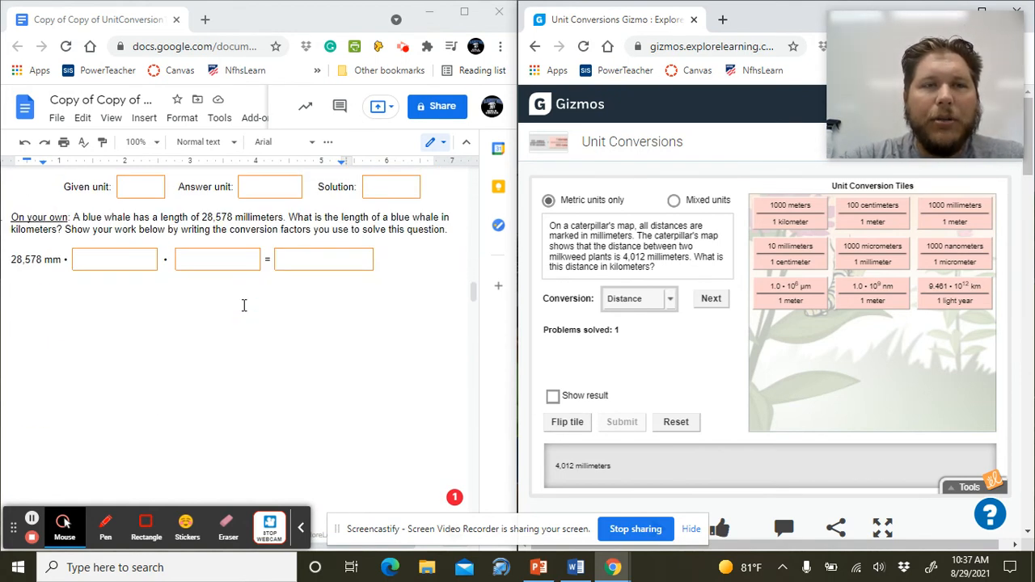
Step: Scroll to Activity B and keep Distance selected in the Gizmo's Conversion dropdown
scroll(down, 3)
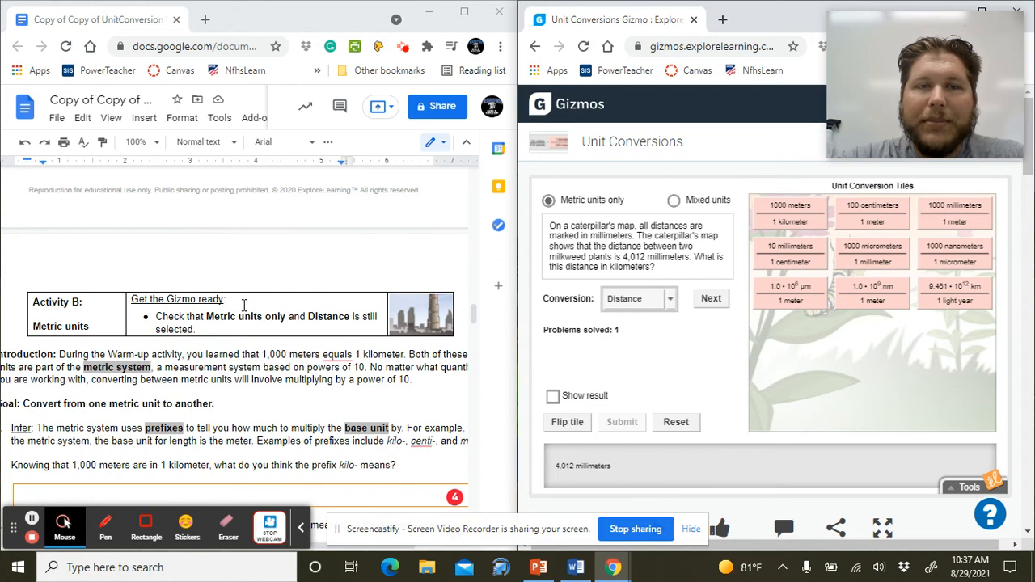
mouse_move(647, 190)
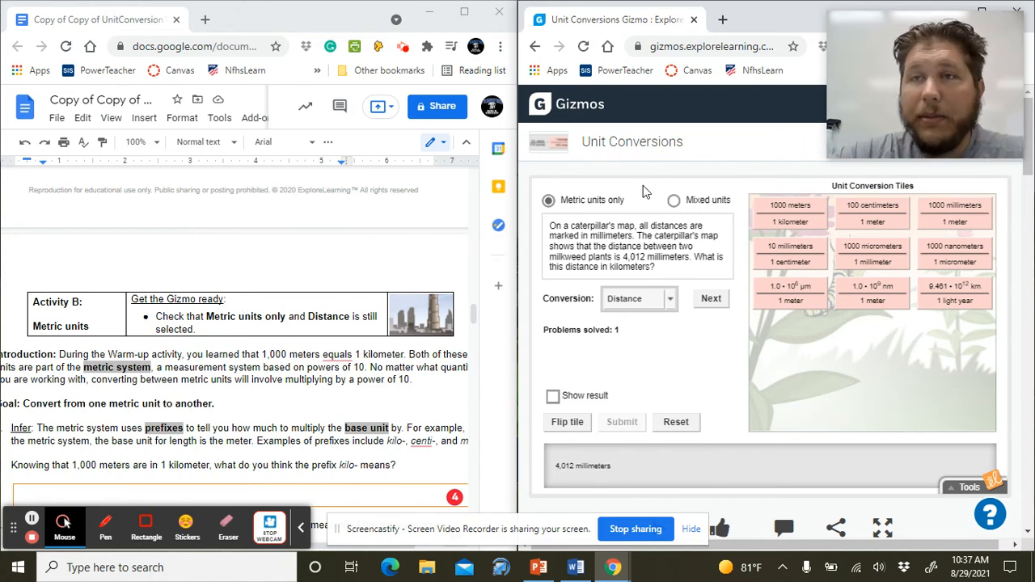
click(672, 200)
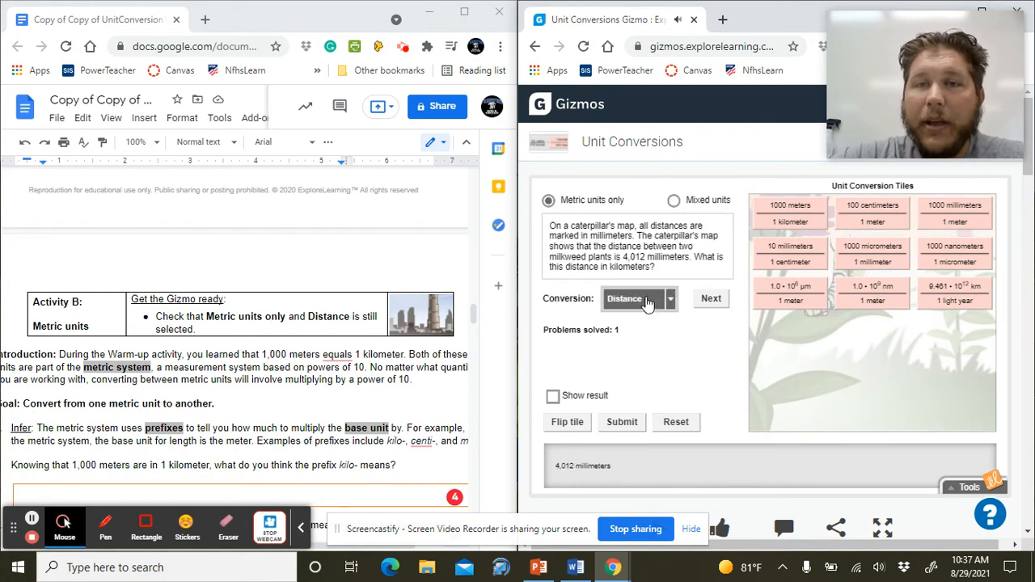
click(638, 298)
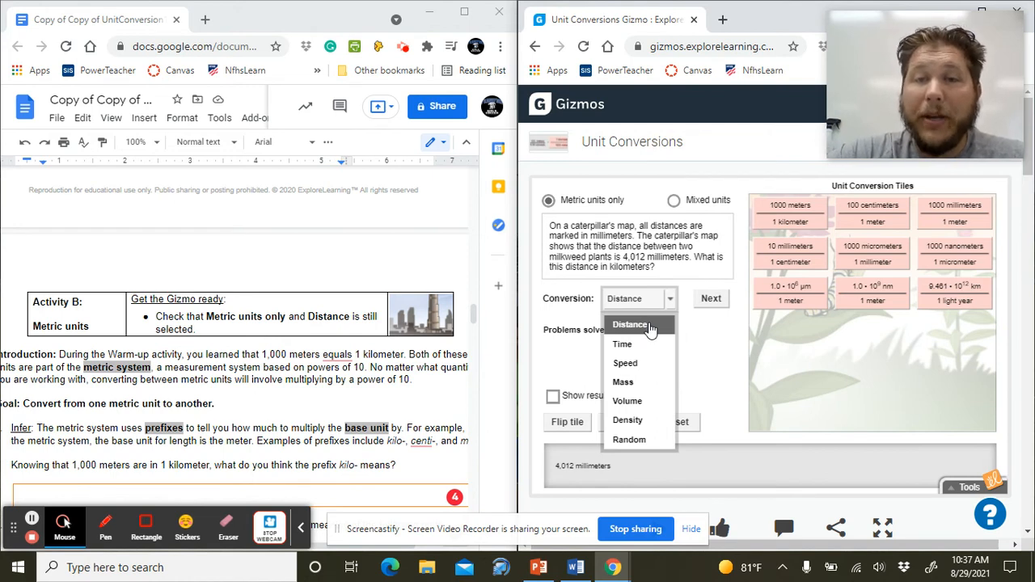
click(631, 323)
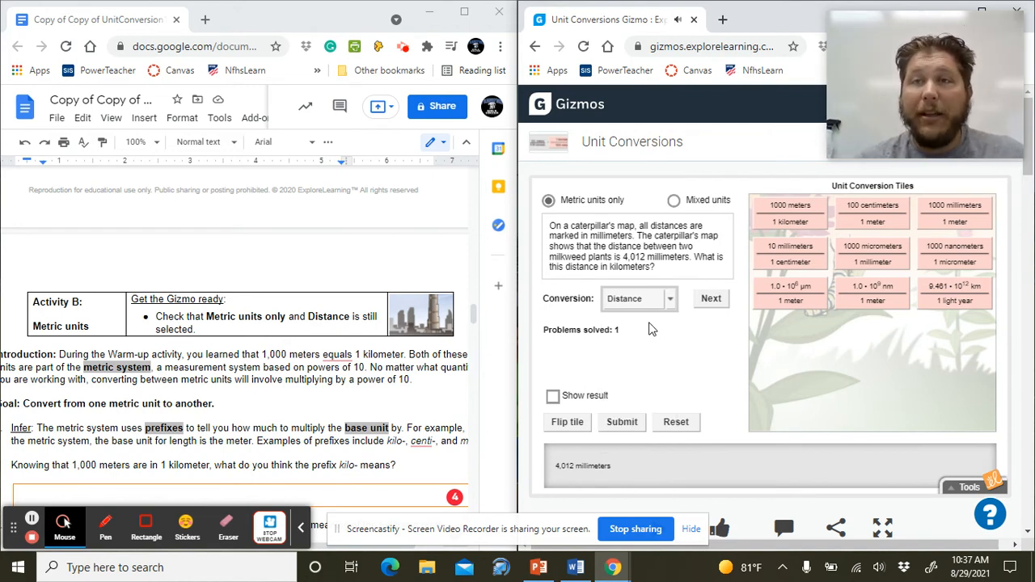